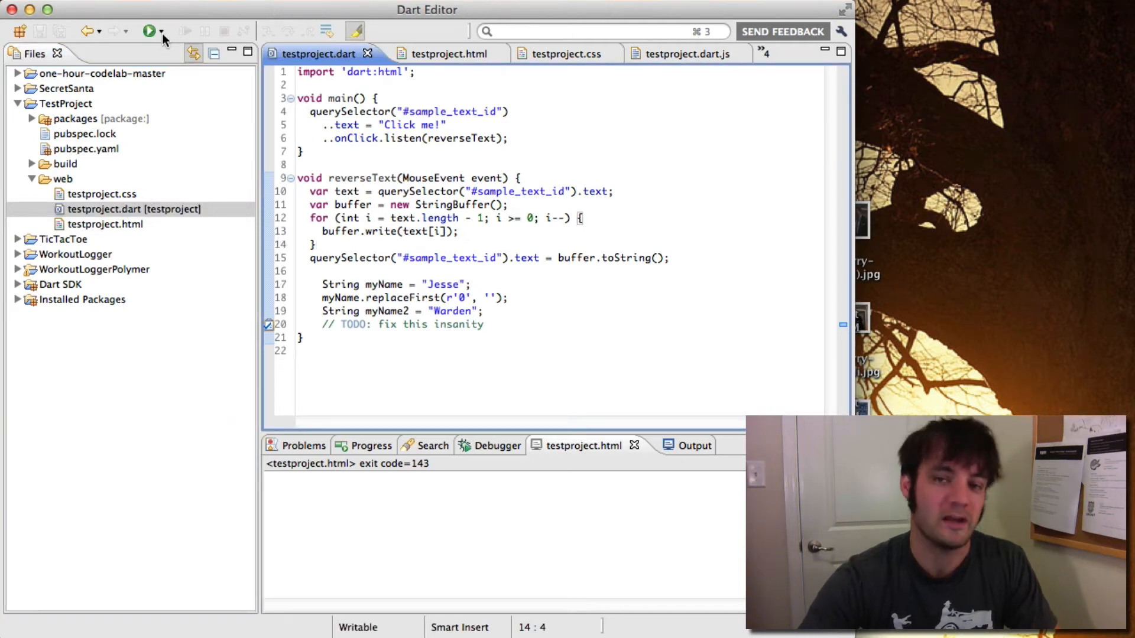
pyautogui.moveTo(163, 38)
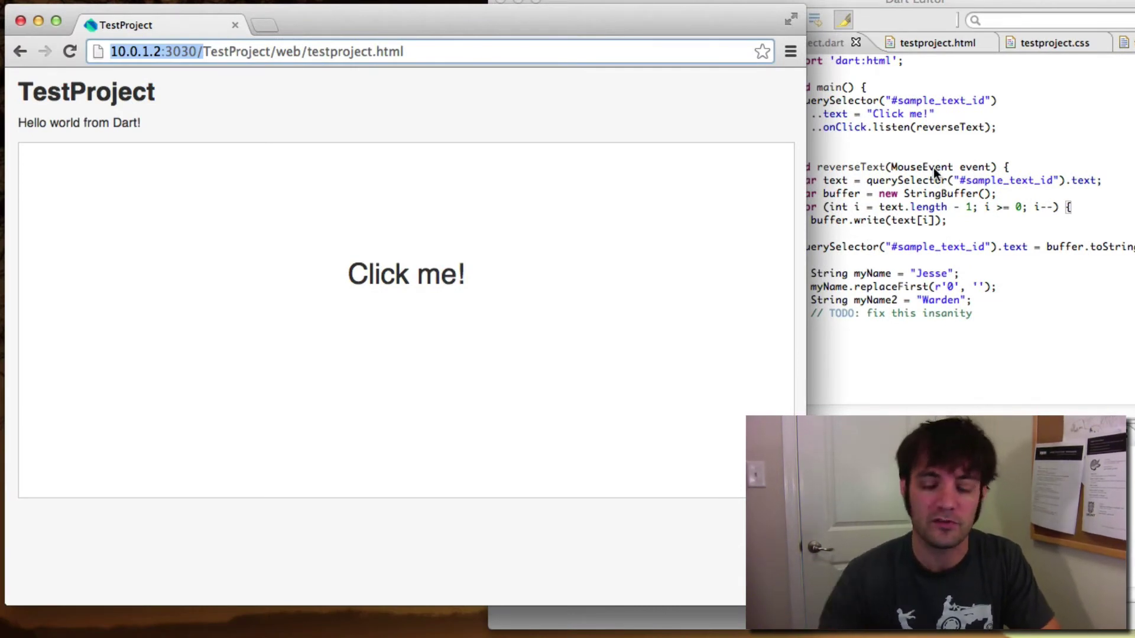
# Open Manage Launches from the Run dropdown to show the testproject.html launch configuration
pyautogui.click(162, 31)
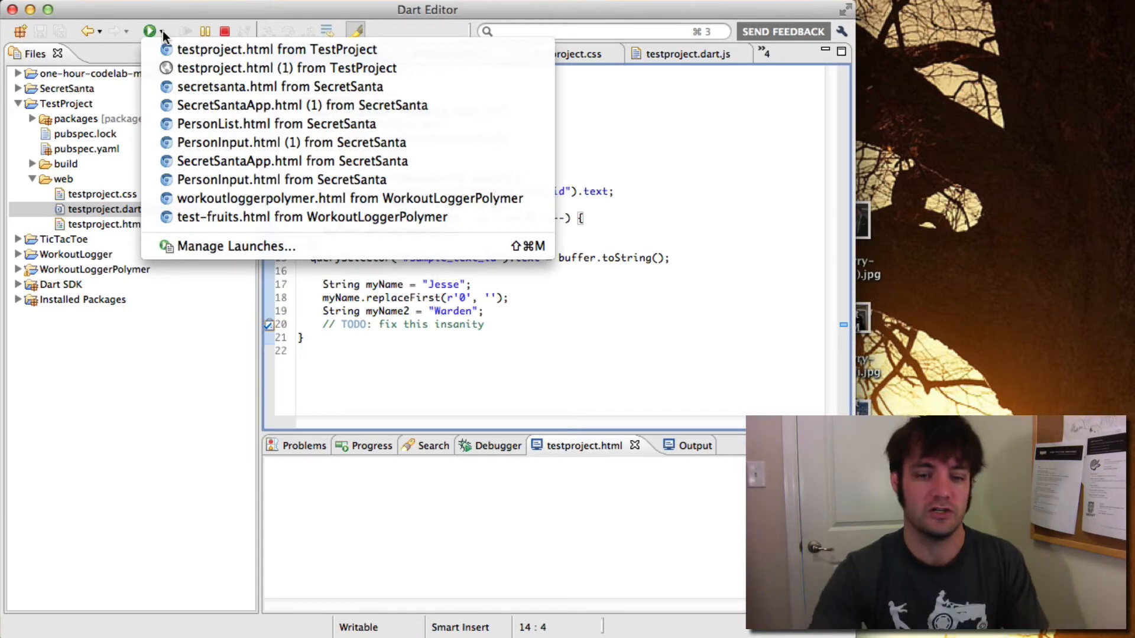
pyautogui.click(236, 246)
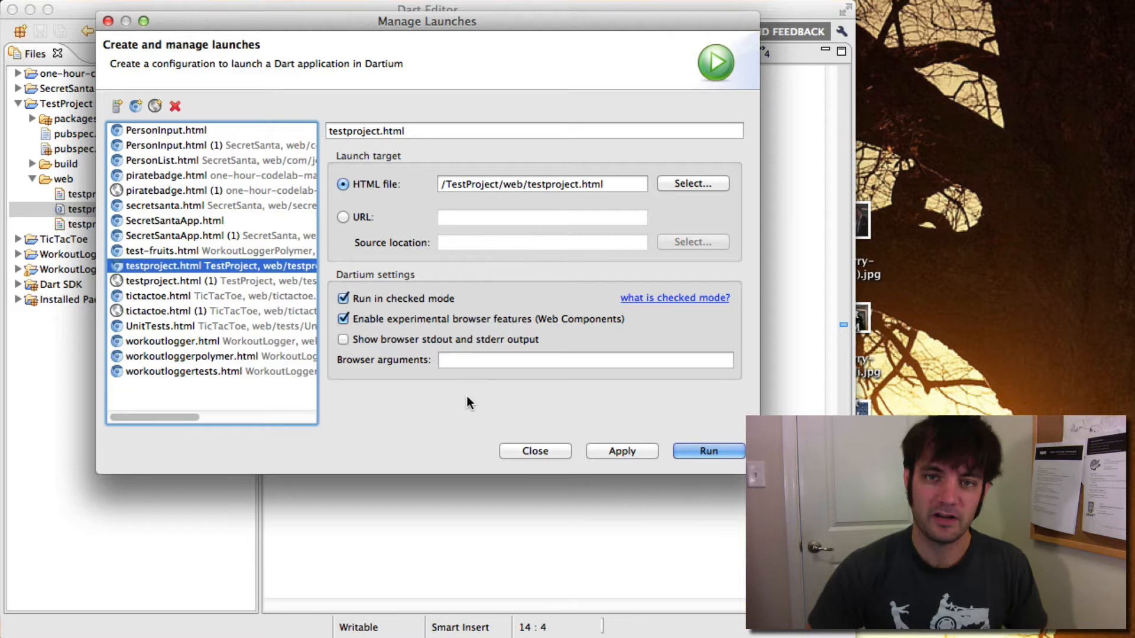
pyautogui.moveTo(322, 345)
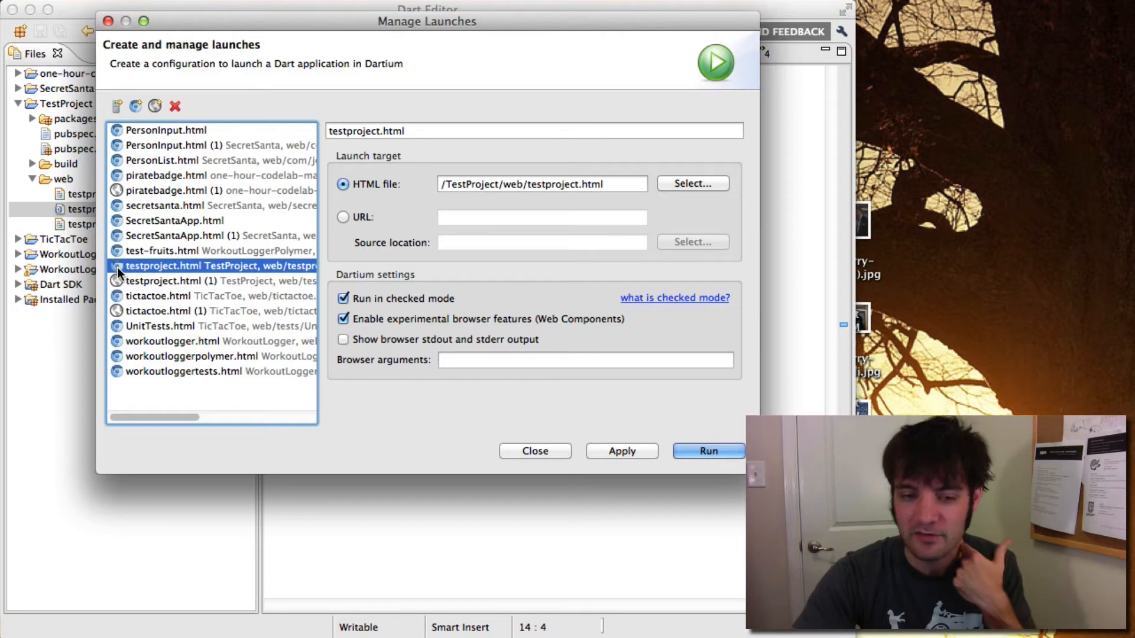
pyautogui.moveTo(702, 291)
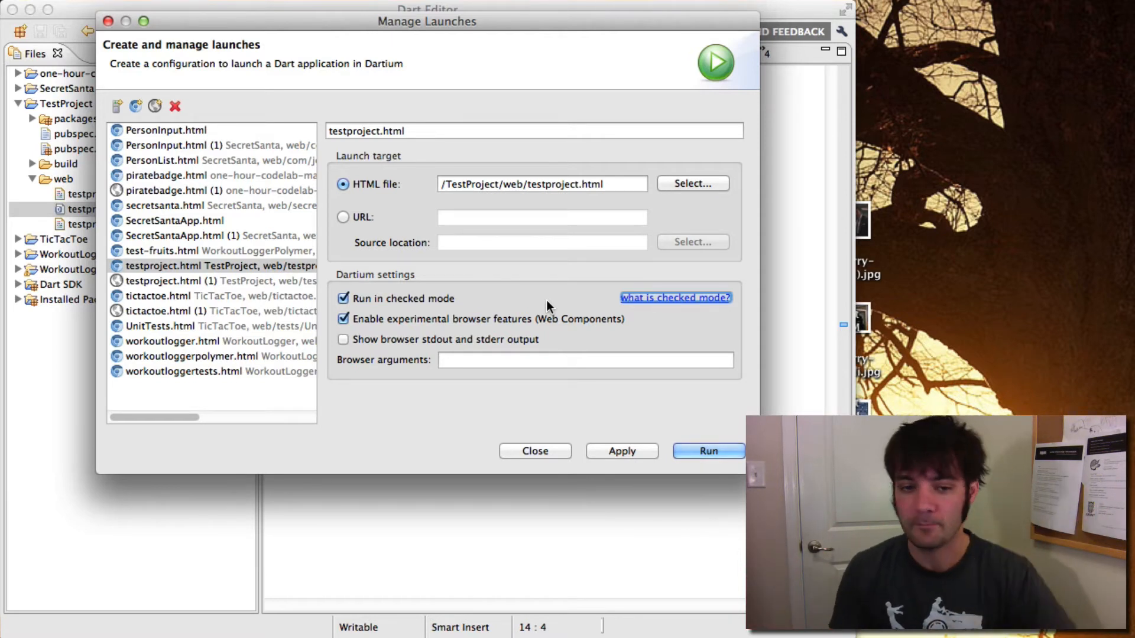
# Enter --disable-web-security as the Dartium browser arguments for testproject.html
pyautogui.click(585, 360)
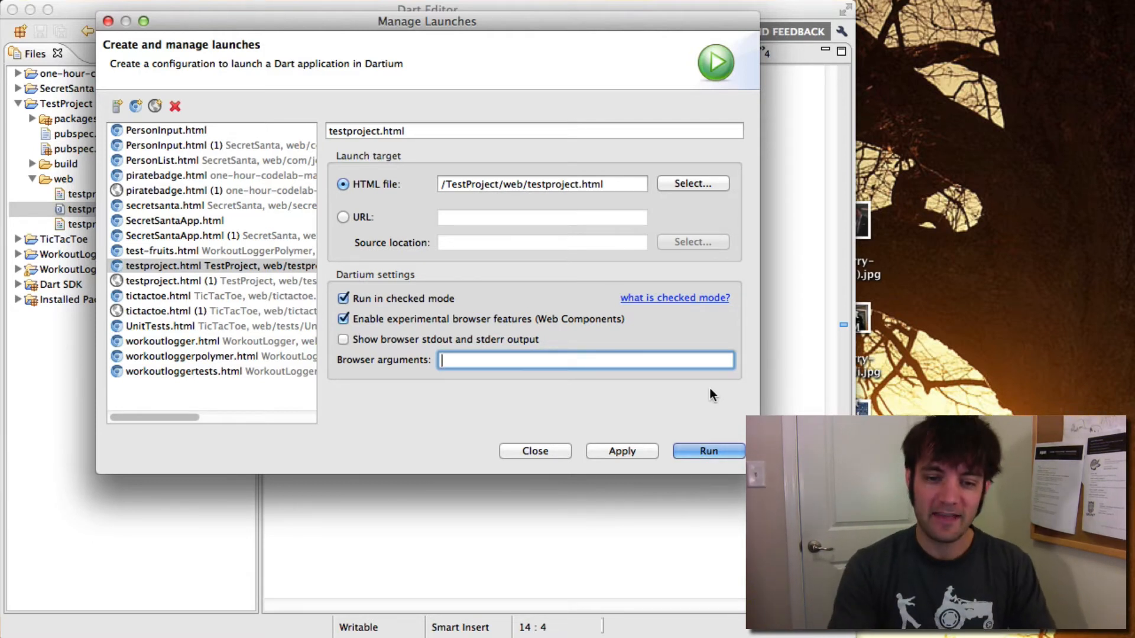
pyautogui.write('--disable-web-security')
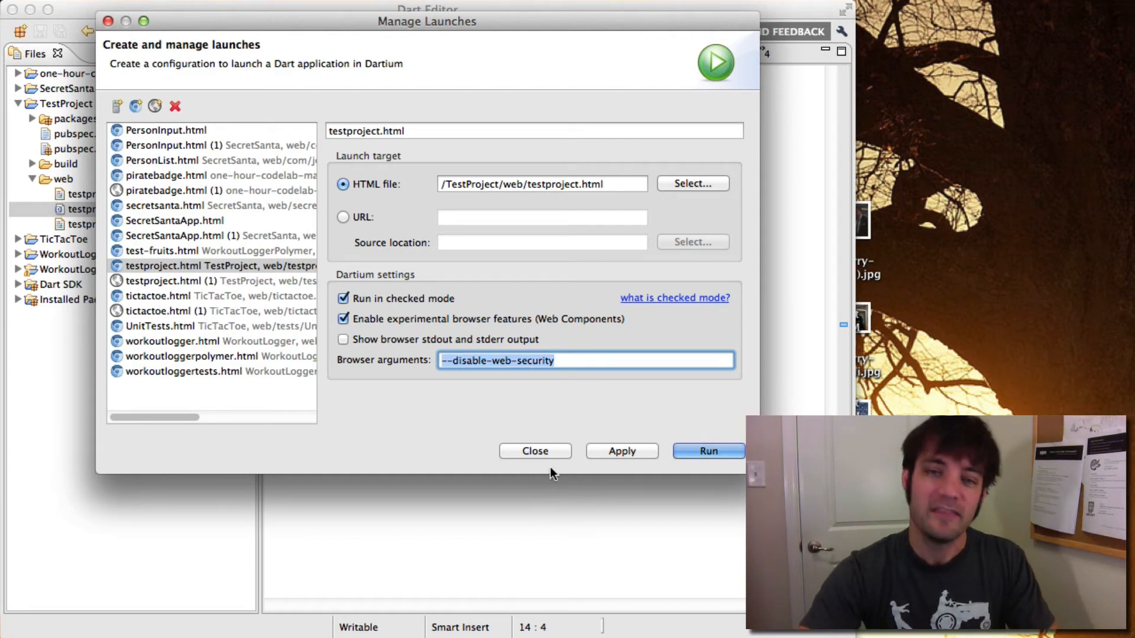
pyautogui.moveTo(546, 438)
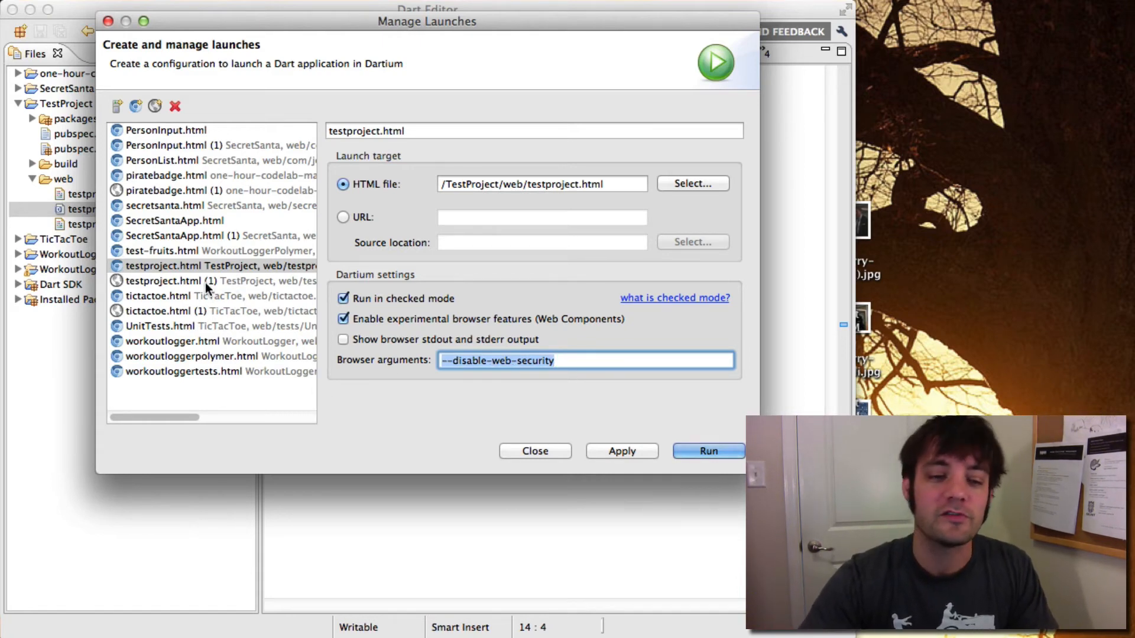
# Select the testproject.html (1) dart2js launch and enter --no-minify as its compiler flags
pyautogui.click(210, 281)
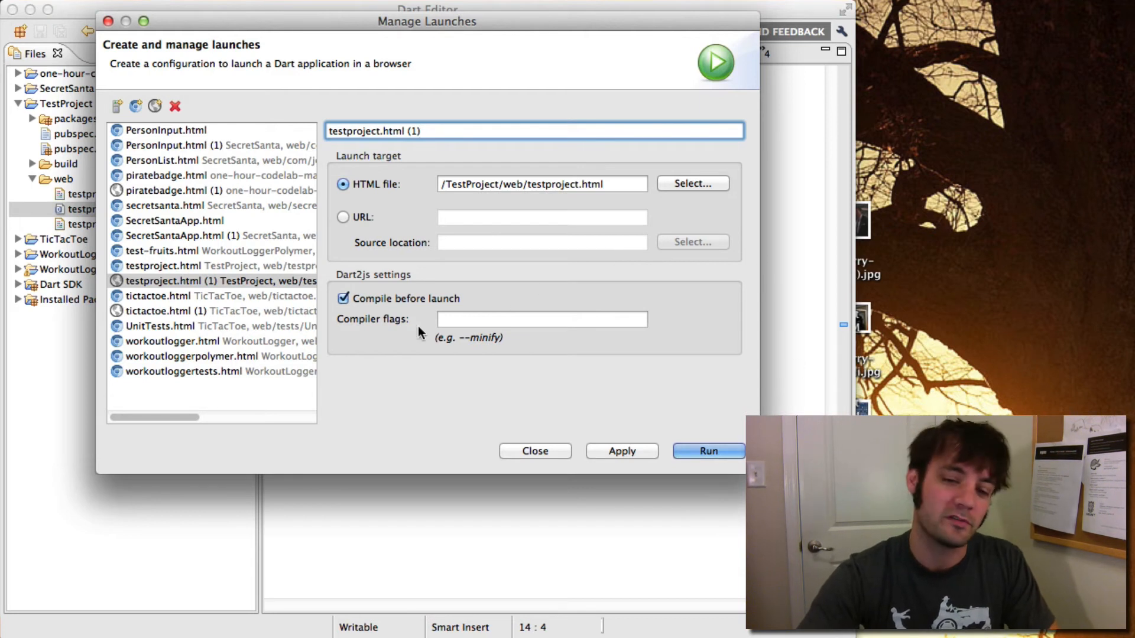
pyautogui.moveTo(455, 289)
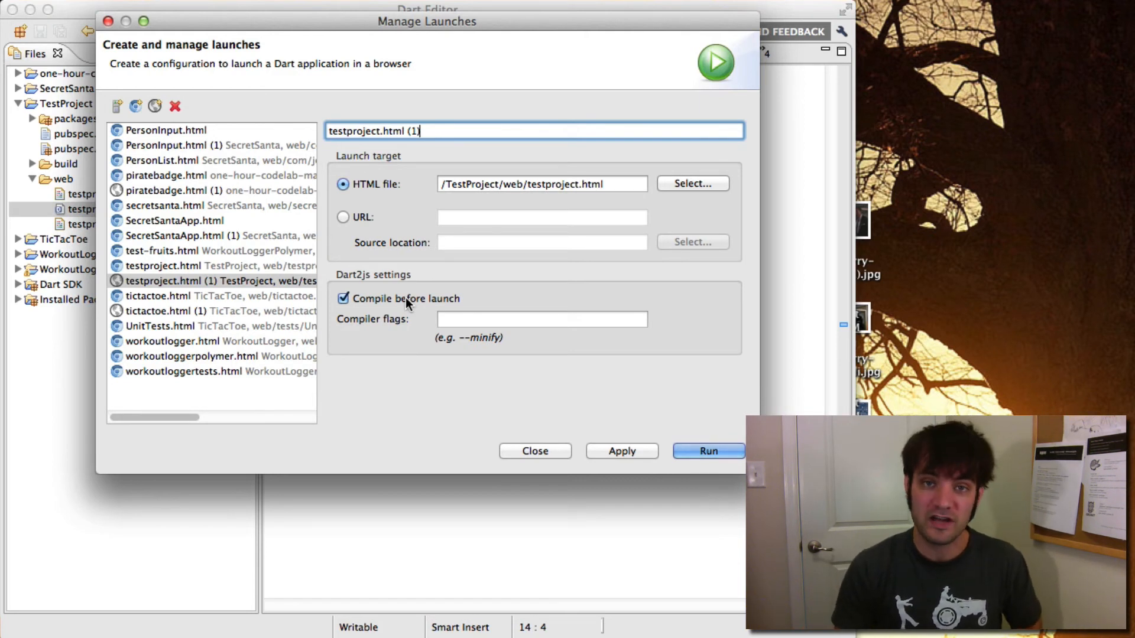
pyautogui.moveTo(426, 325)
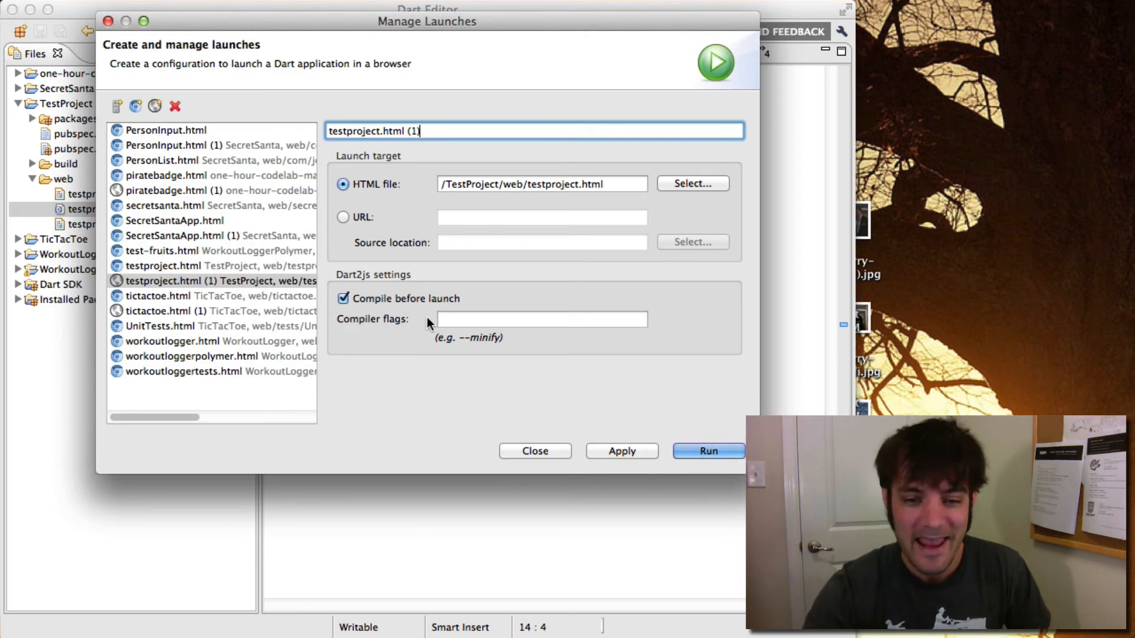
pyautogui.click(542, 319)
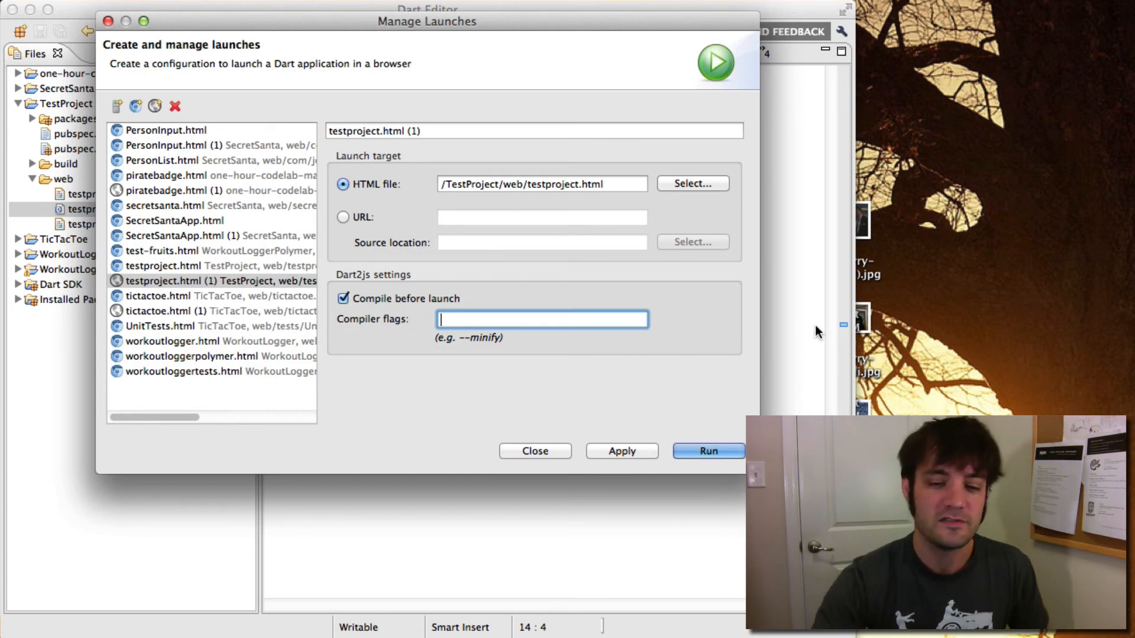
pyautogui.moveTo(599, 494)
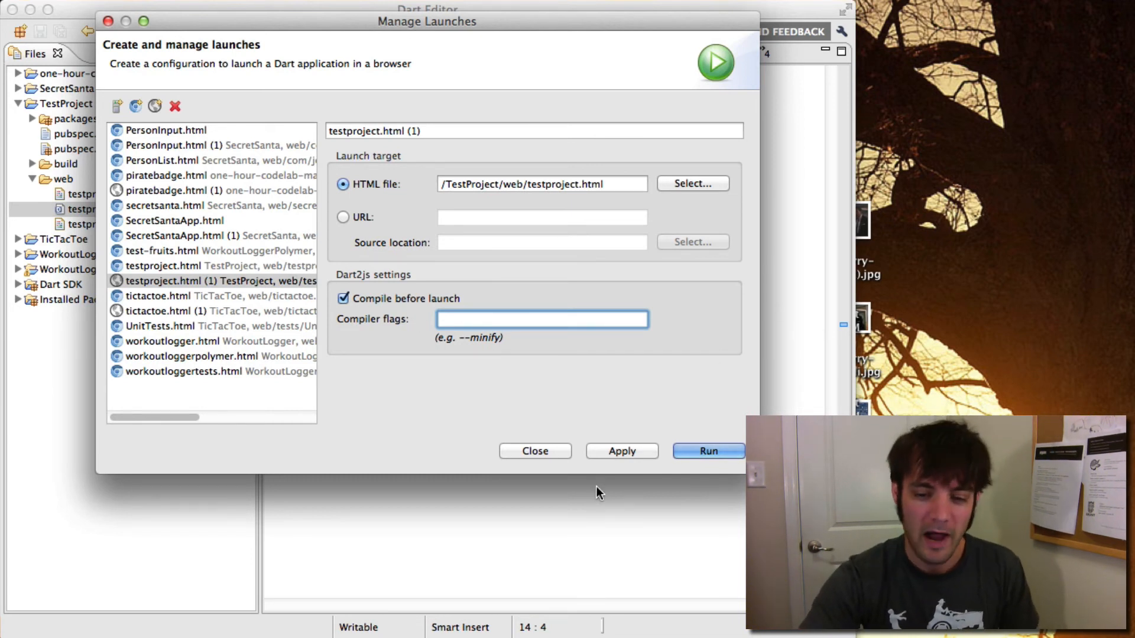
pyautogui.moveTo(545, 457)
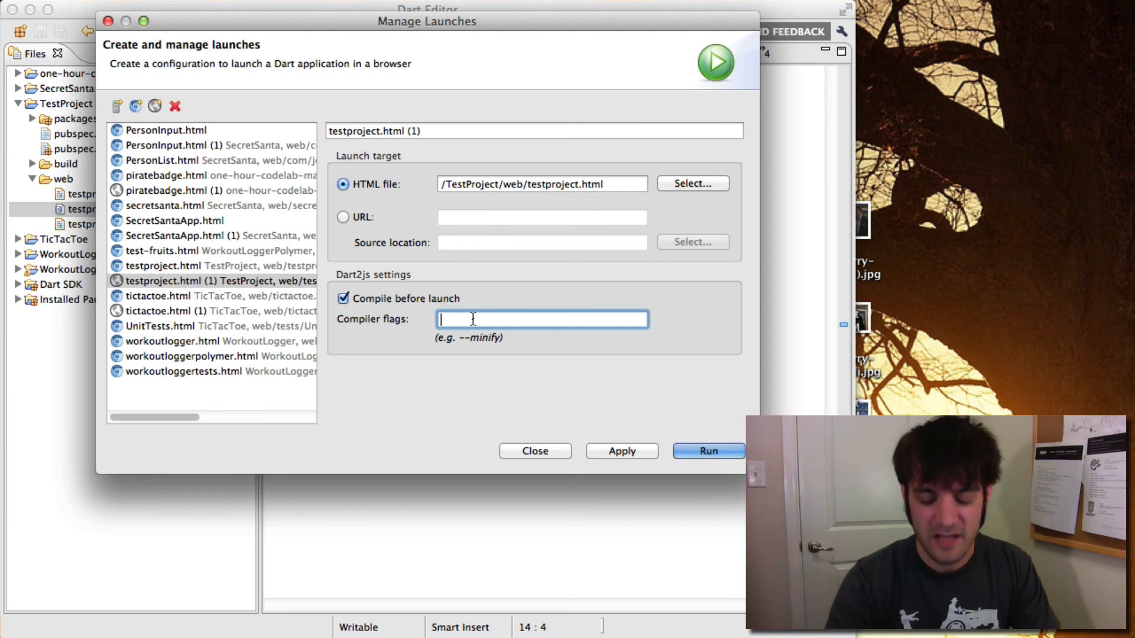
pyautogui.write('--no-')
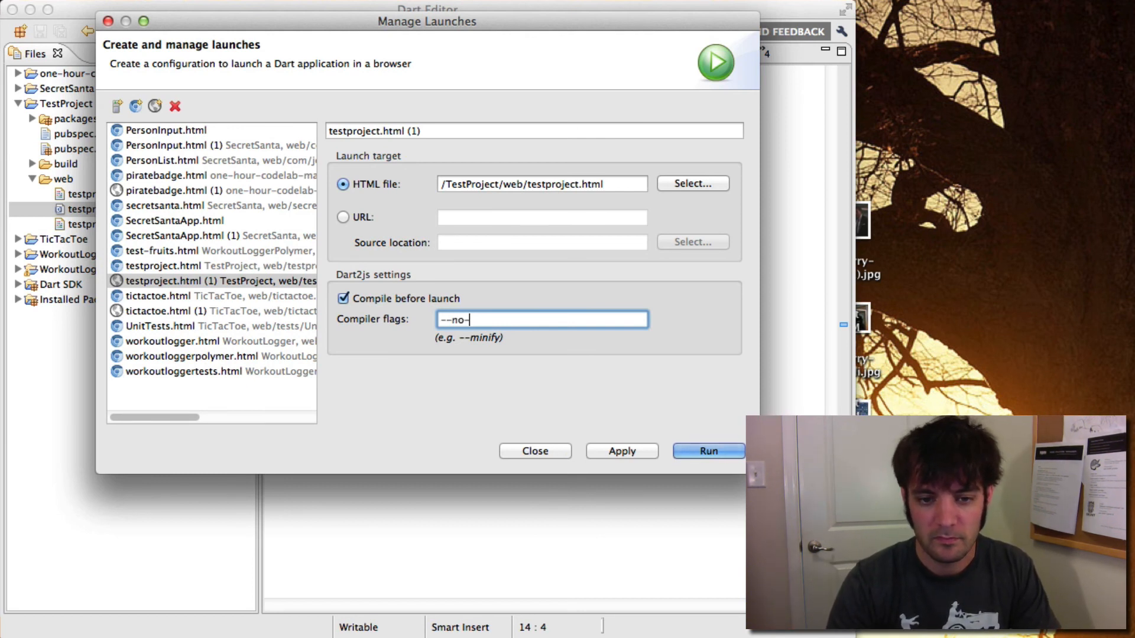
pyautogui.write('minify')
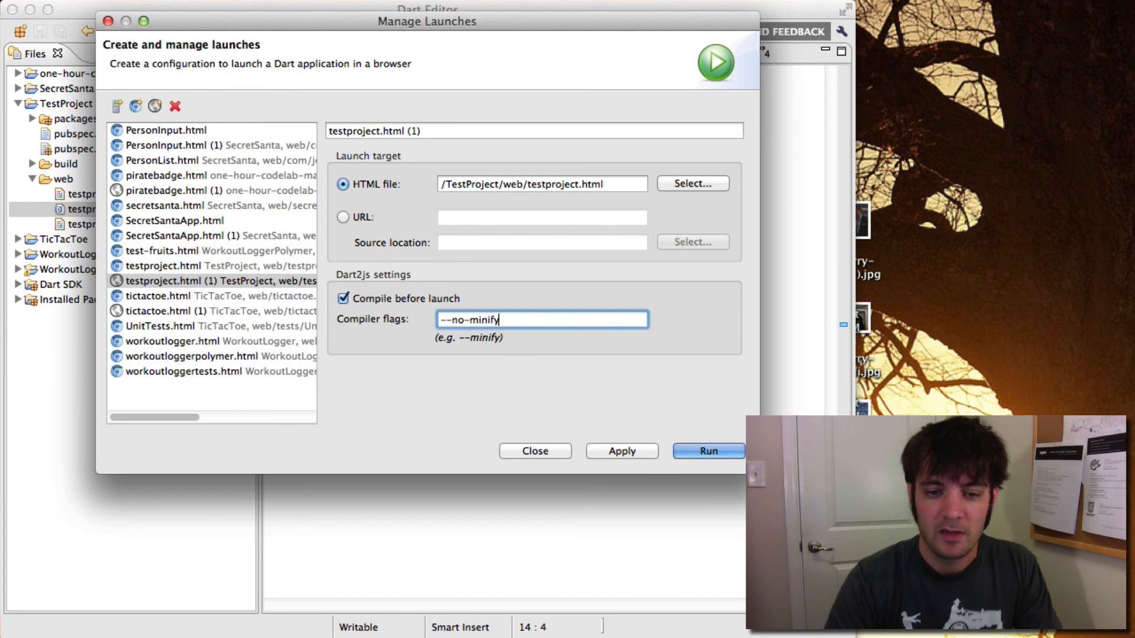